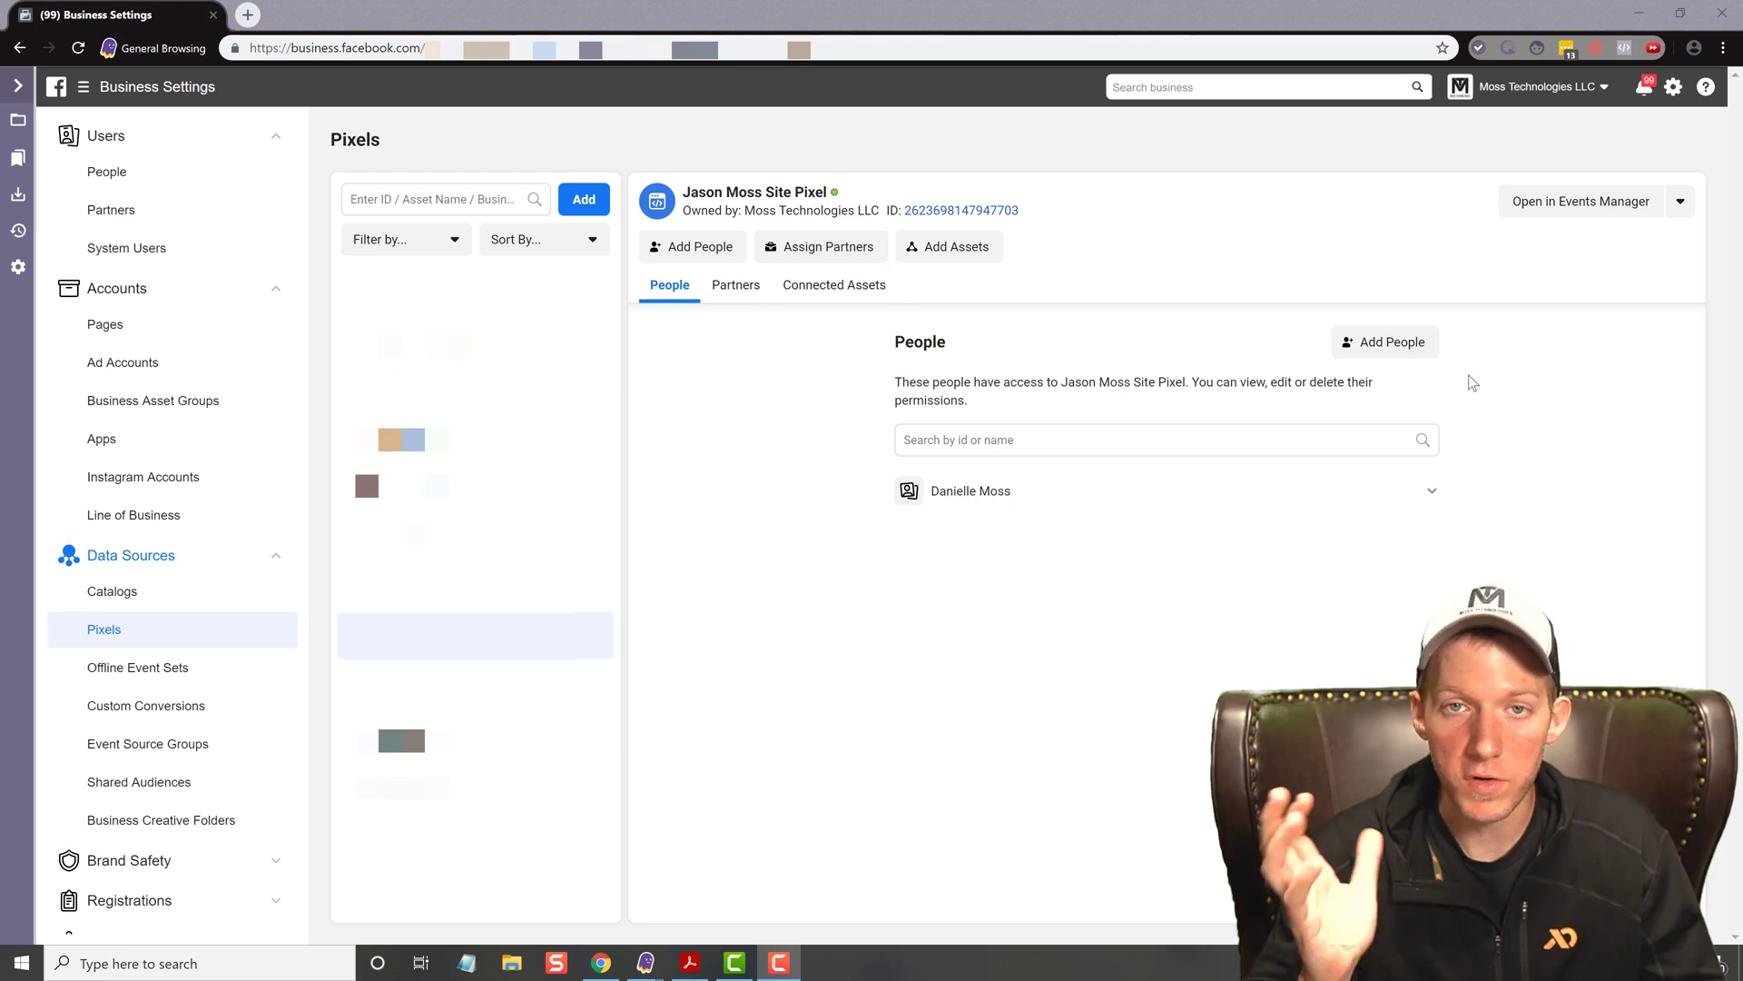
{"action": "mouse_move", "coordinate": [1346, 477]}
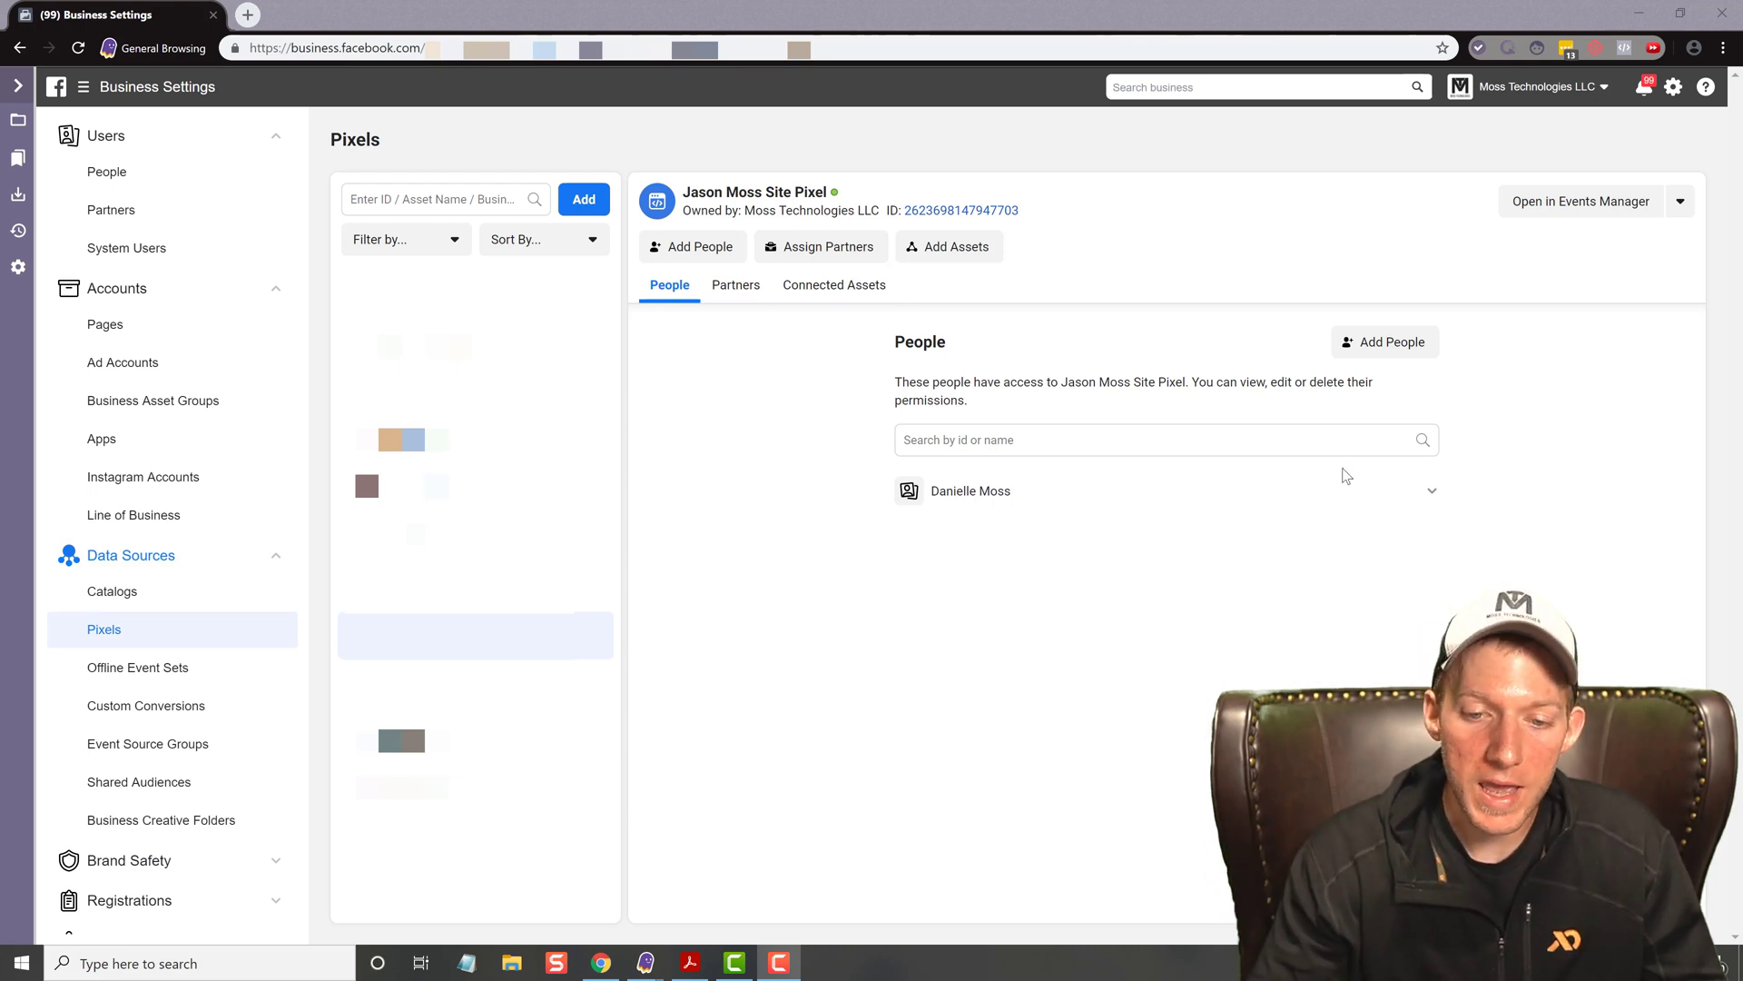
{"action": "mouse_move", "coordinate": [1293, 529]}
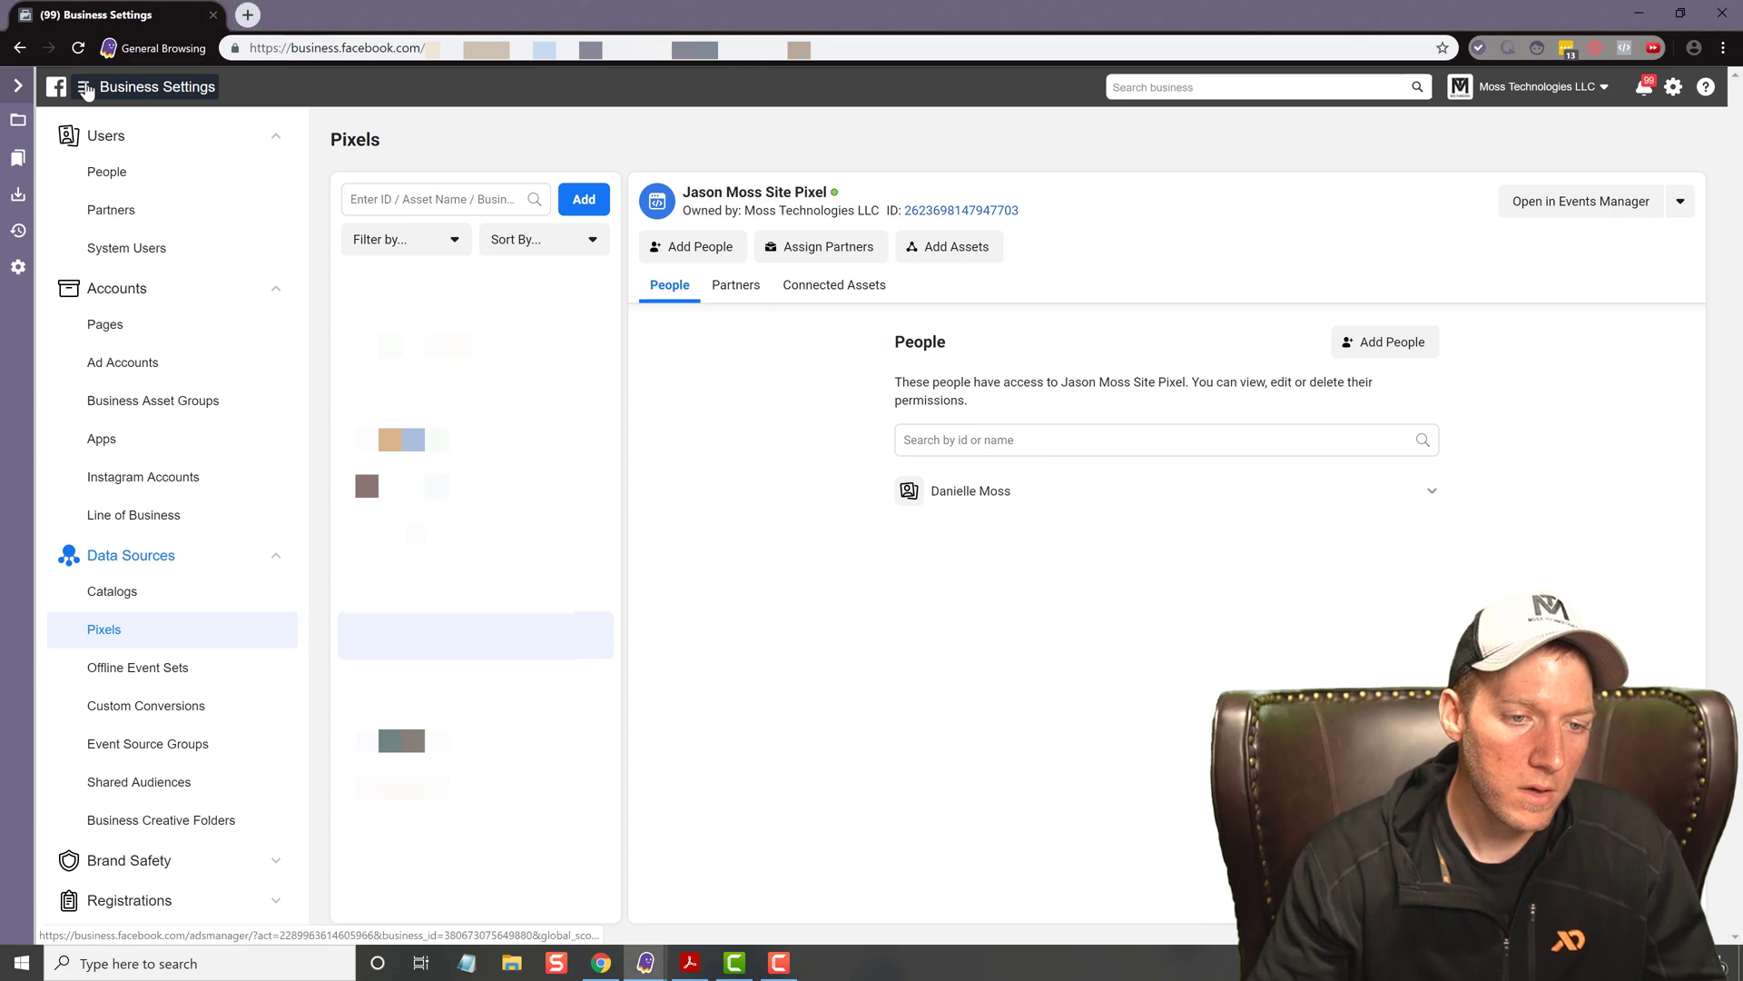
Navigate from the business tools menu to the Events Manager data sources list
{"action": "left_click", "coordinate": [85, 87]}
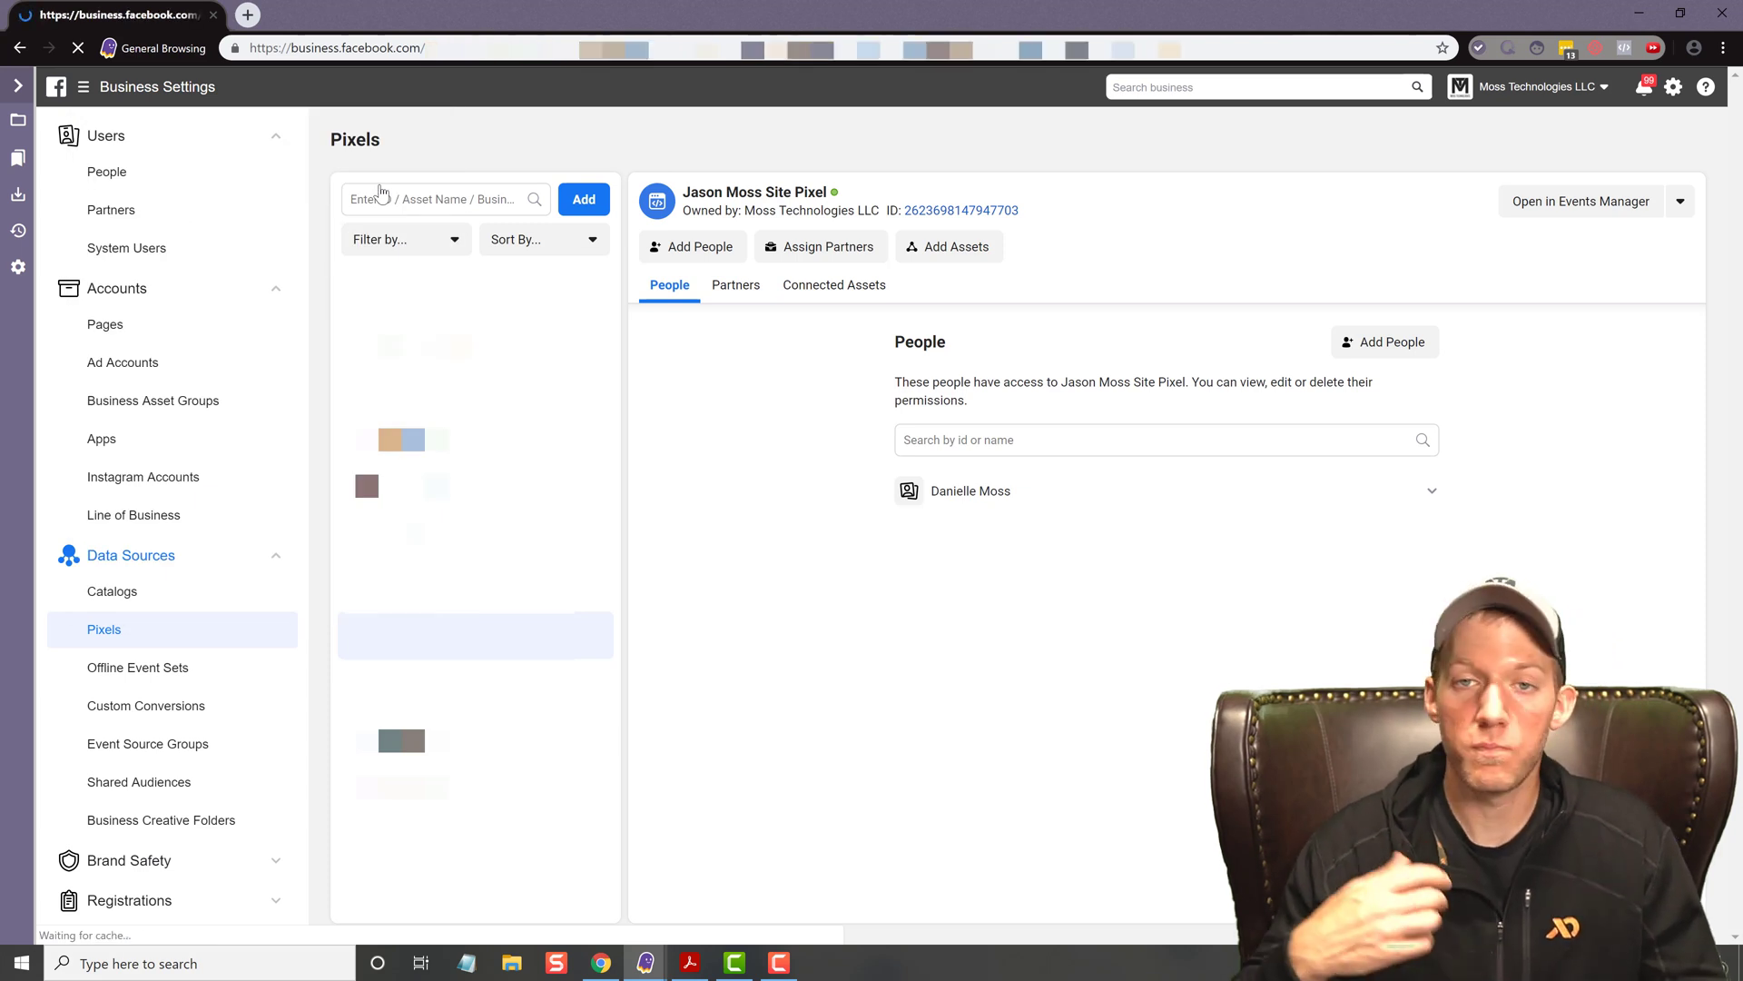
{"action": "left_click", "coordinate": [1578, 202]}
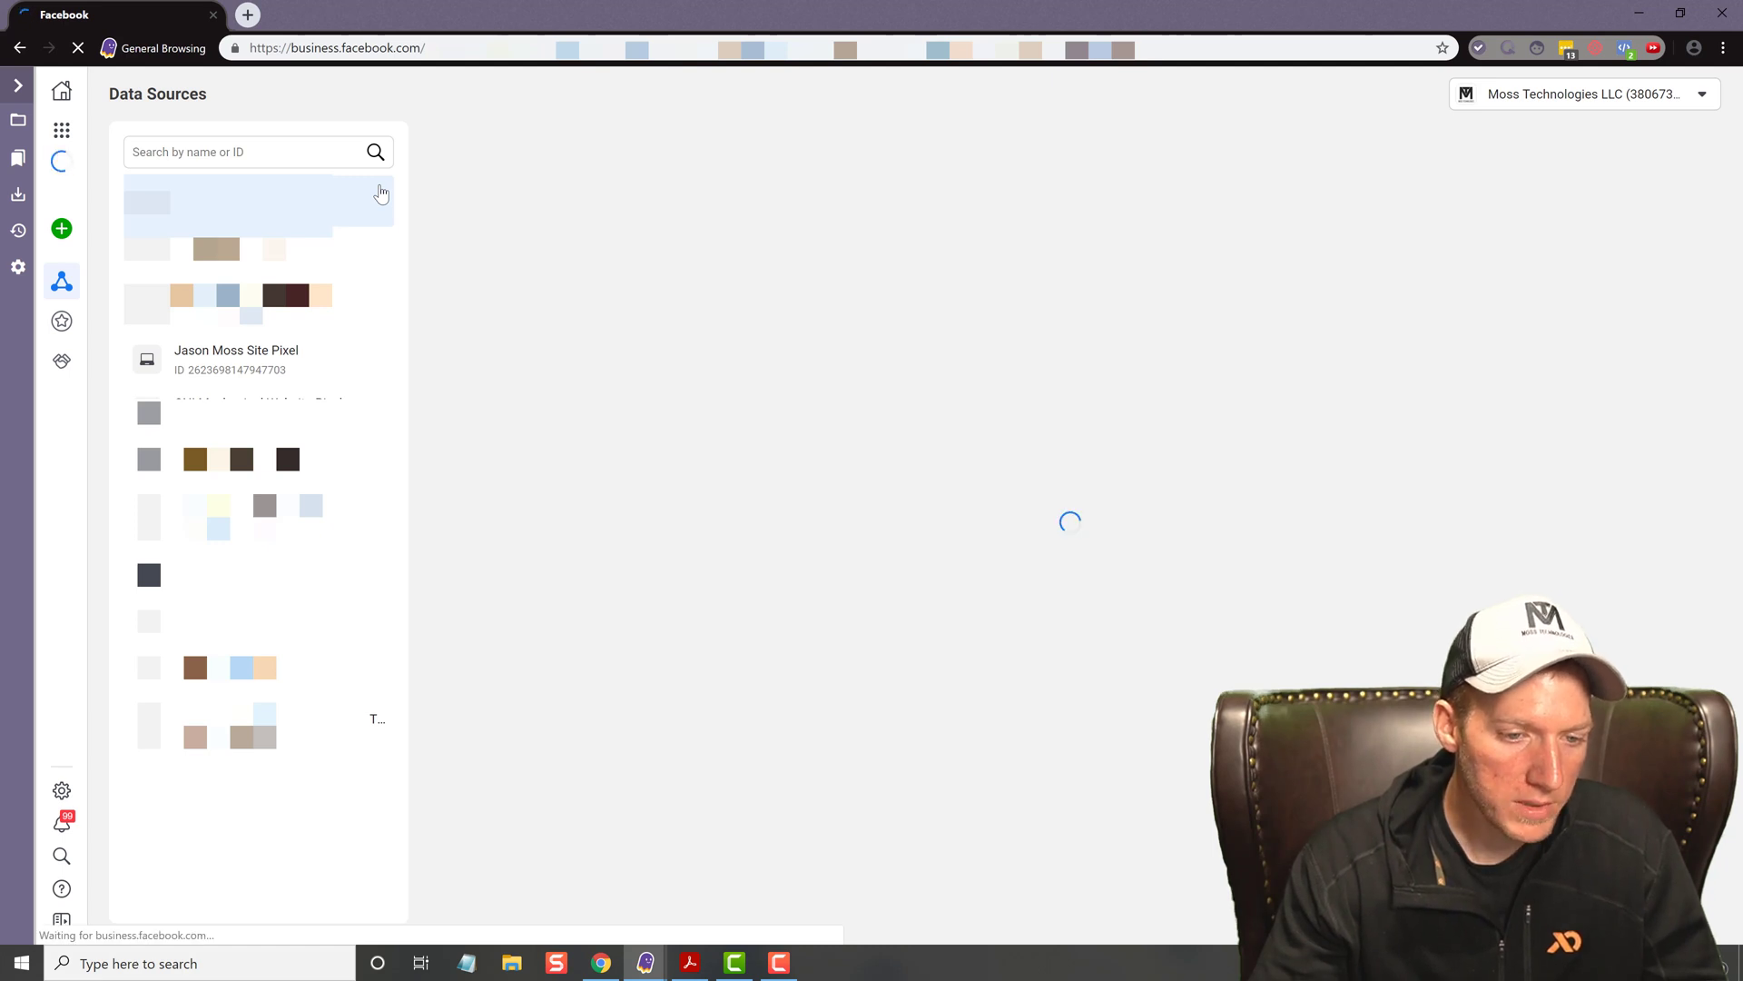
Load the Jason Moss Site Pixel overview showing its activity chart and active PageView event
{"action": "left_click", "coordinate": [236, 358]}
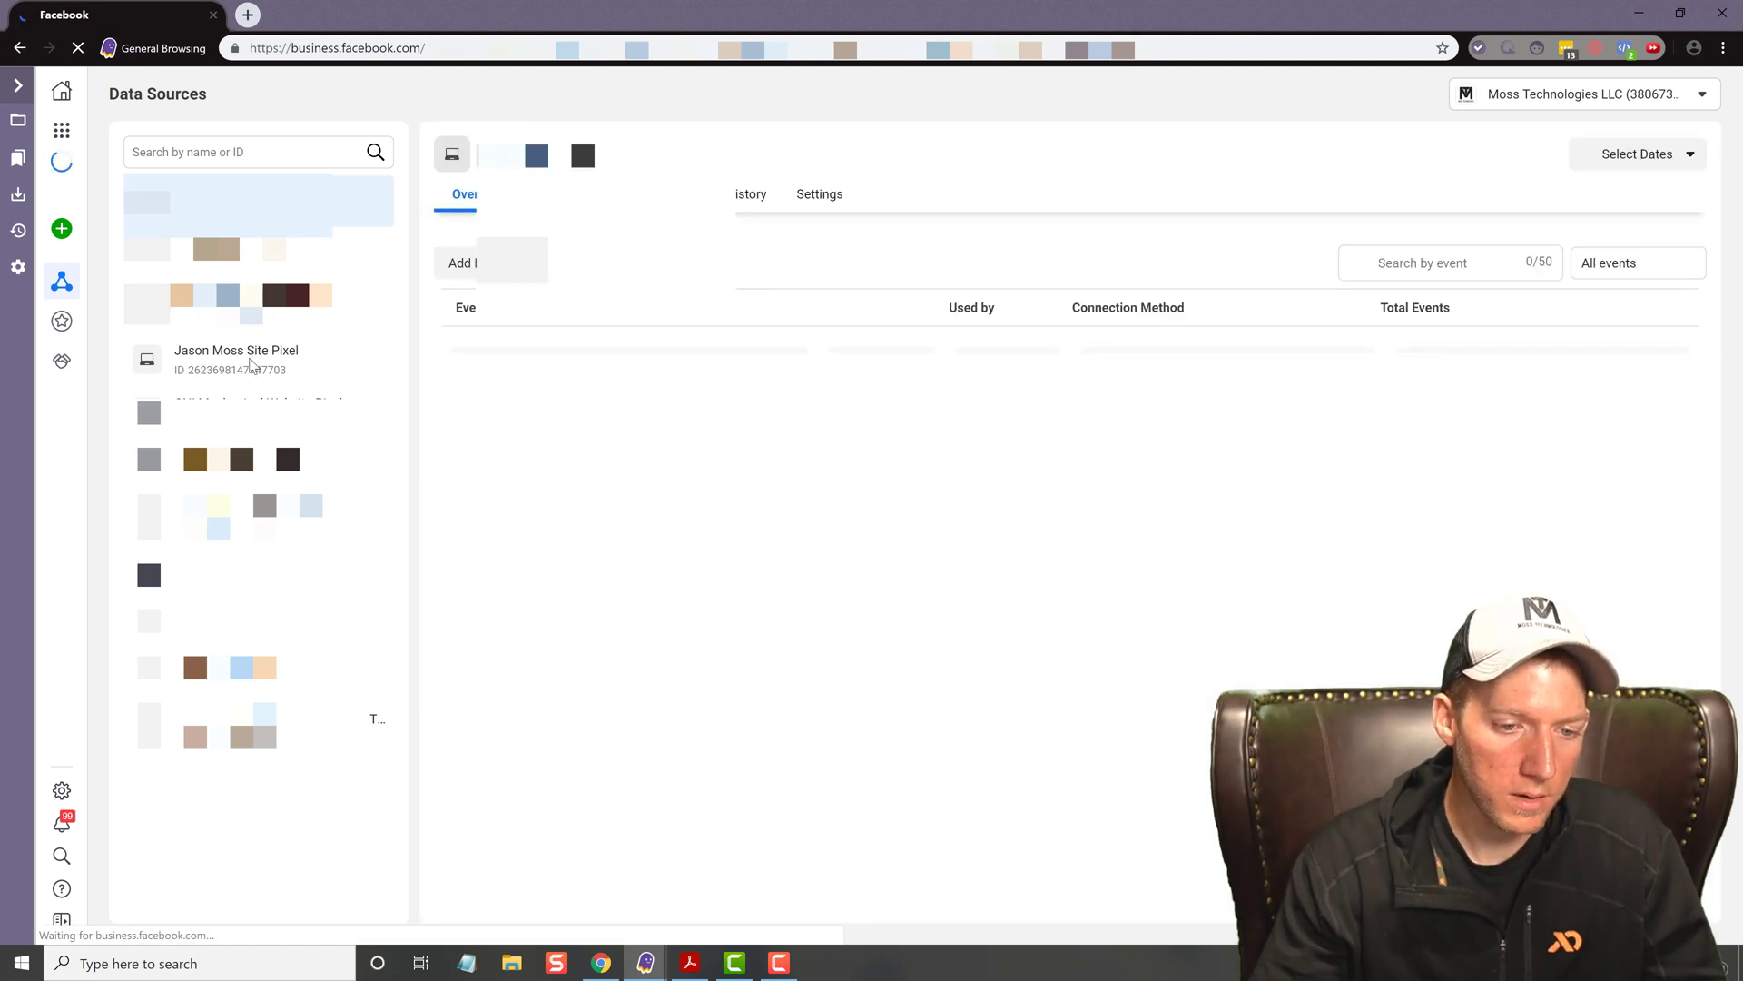
{"action": "left_click", "coordinate": [258, 360]}
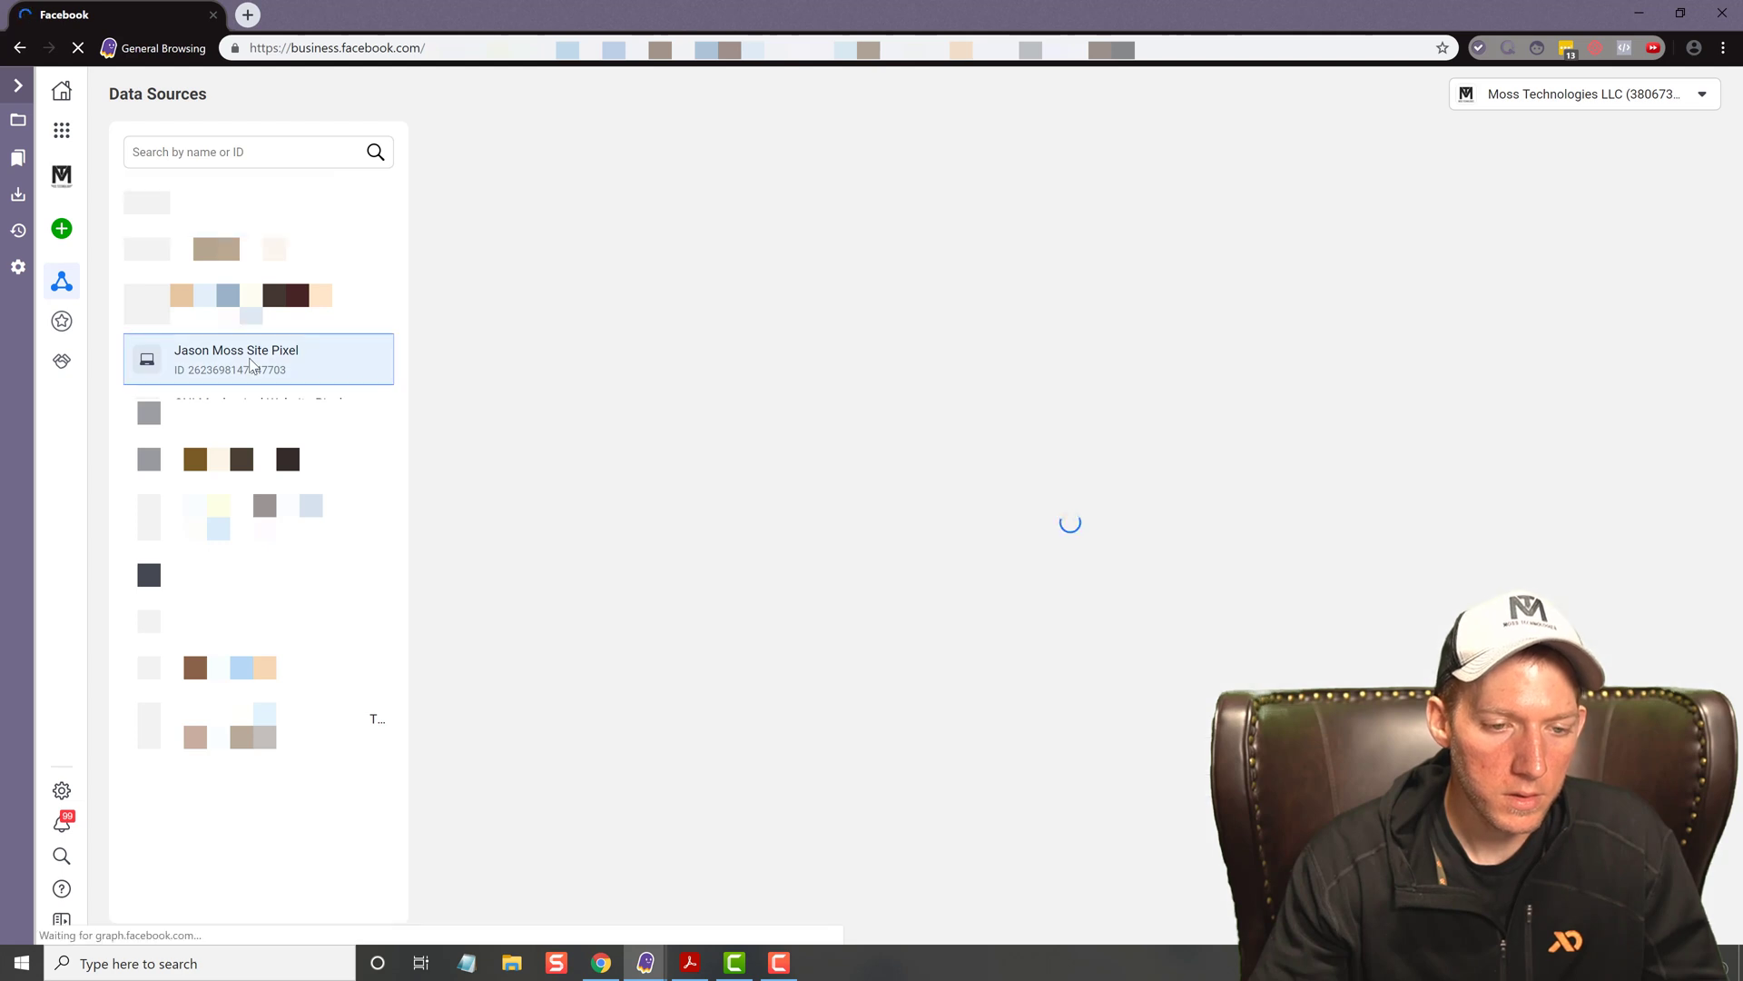
{"action": "left_click", "coordinate": [257, 358]}
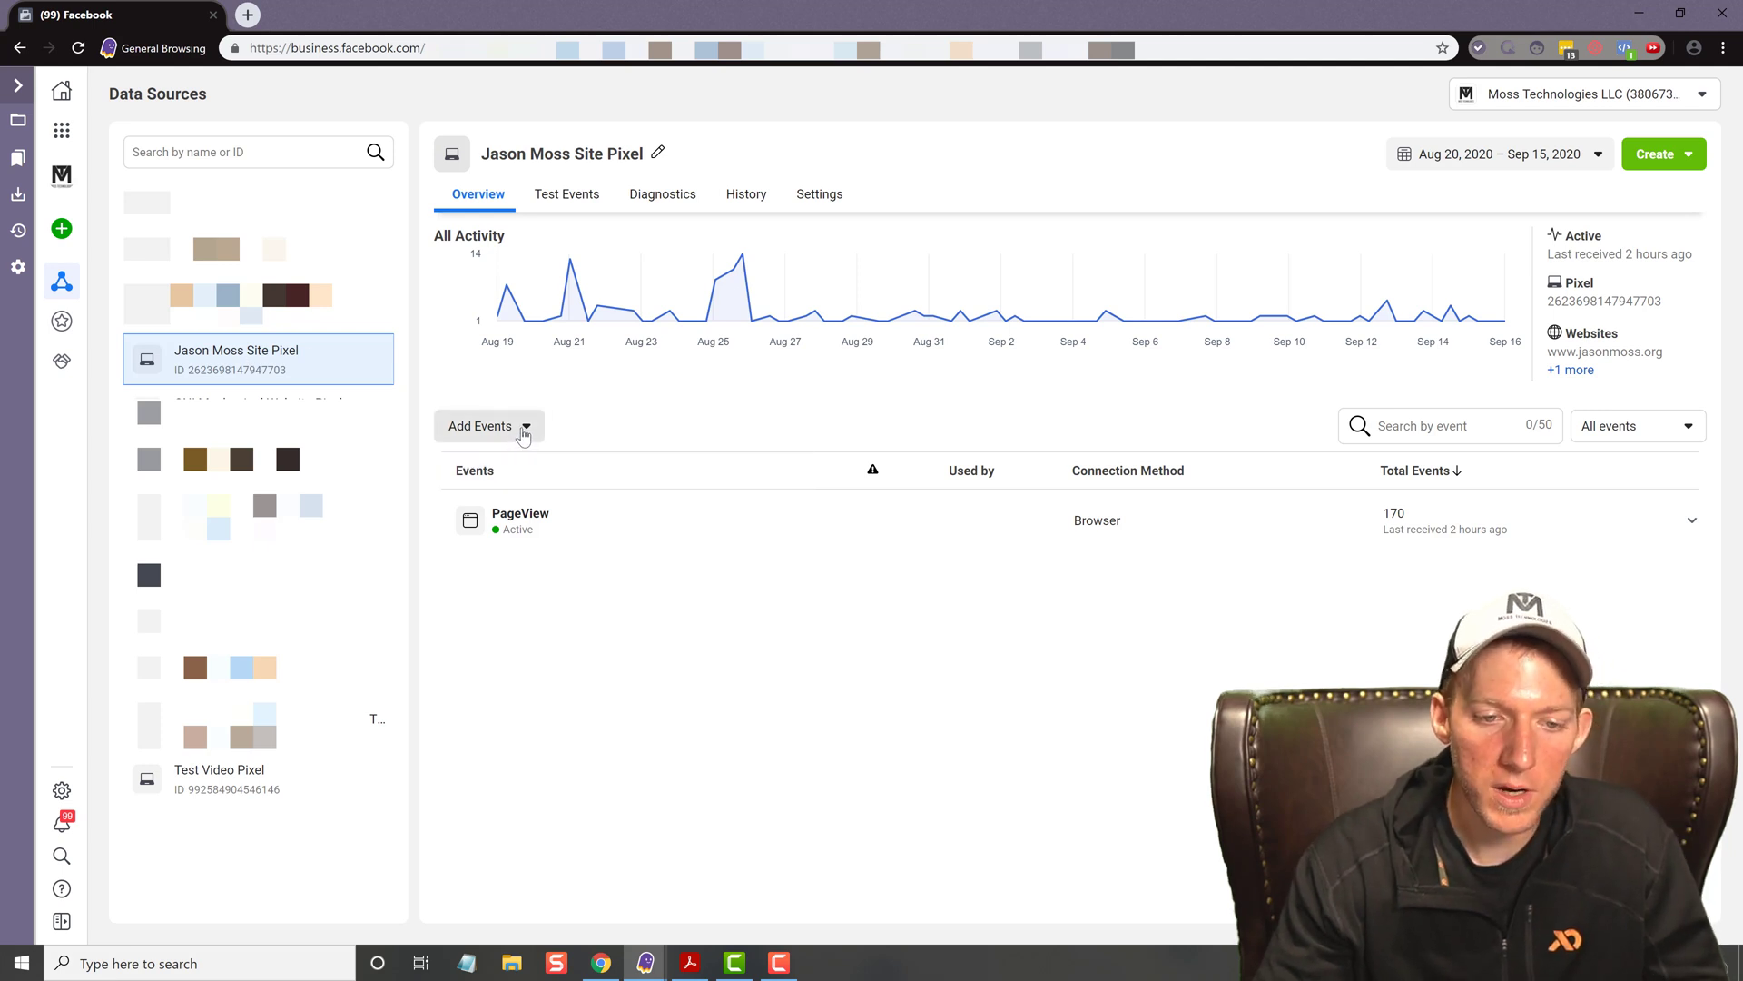
Start adding events from a new website with manual code install, reaching the Install Base Code step
{"action": "left_click", "coordinate": [488, 425]}
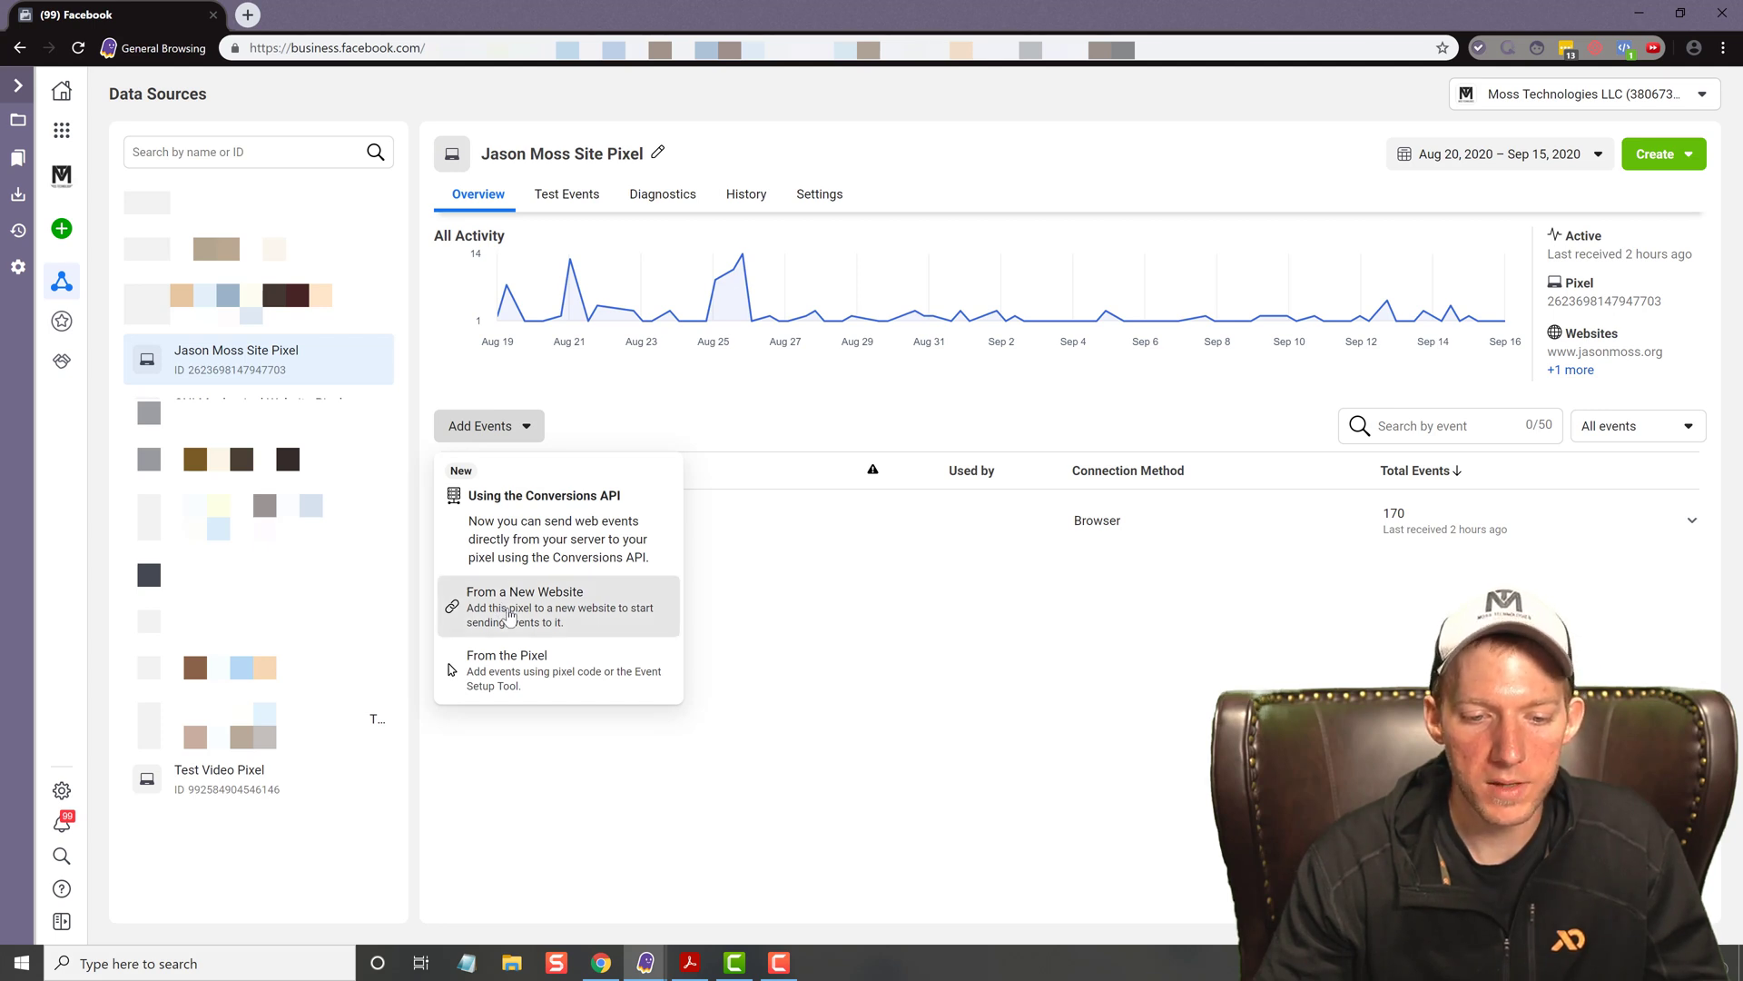
{"action": "left_click", "coordinate": [525, 607]}
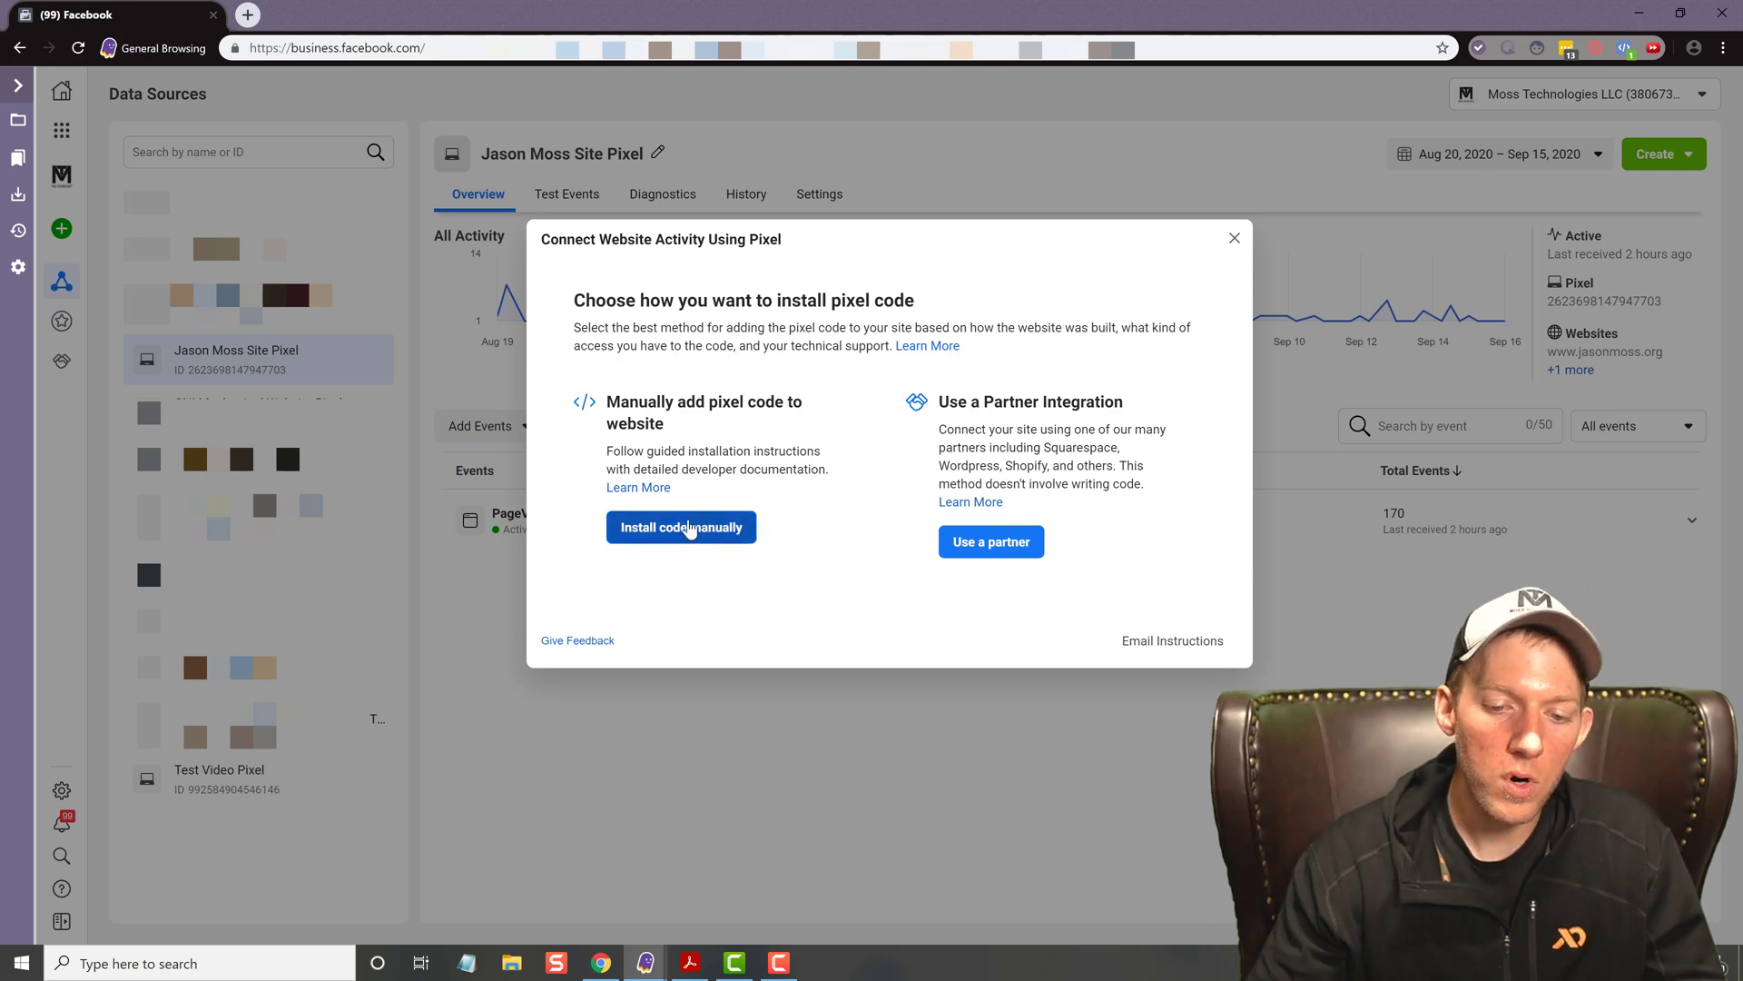
{"action": "left_click", "coordinate": [681, 527]}
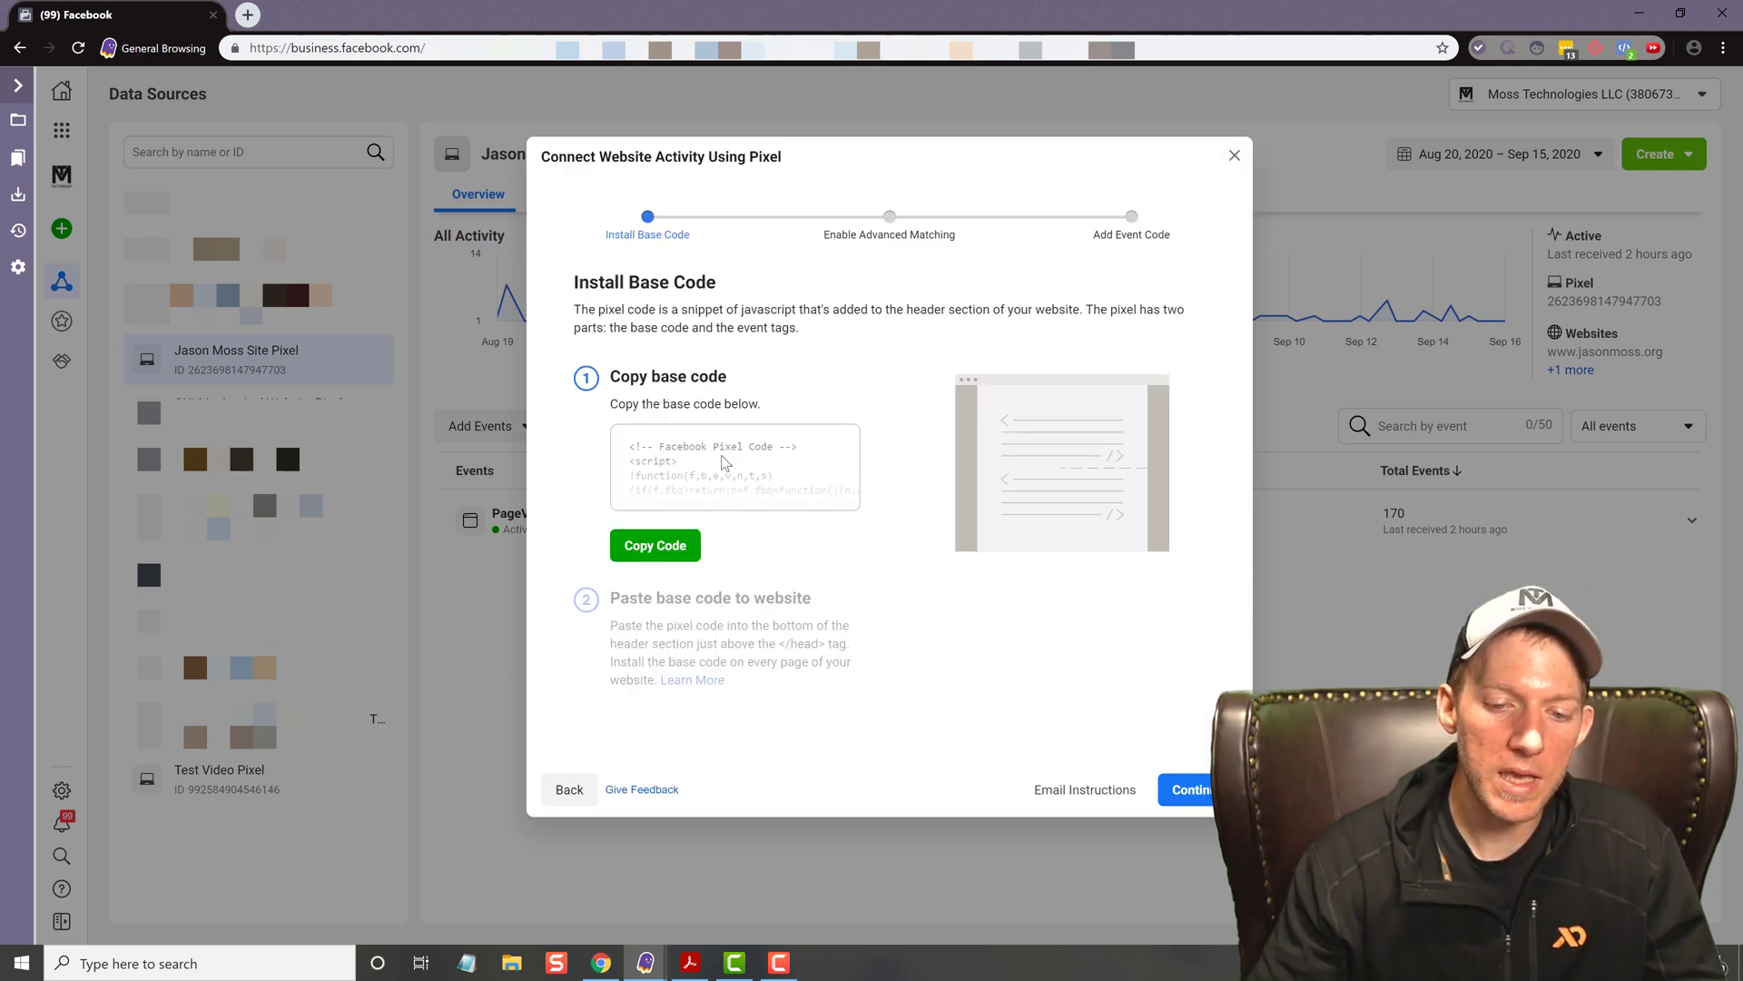